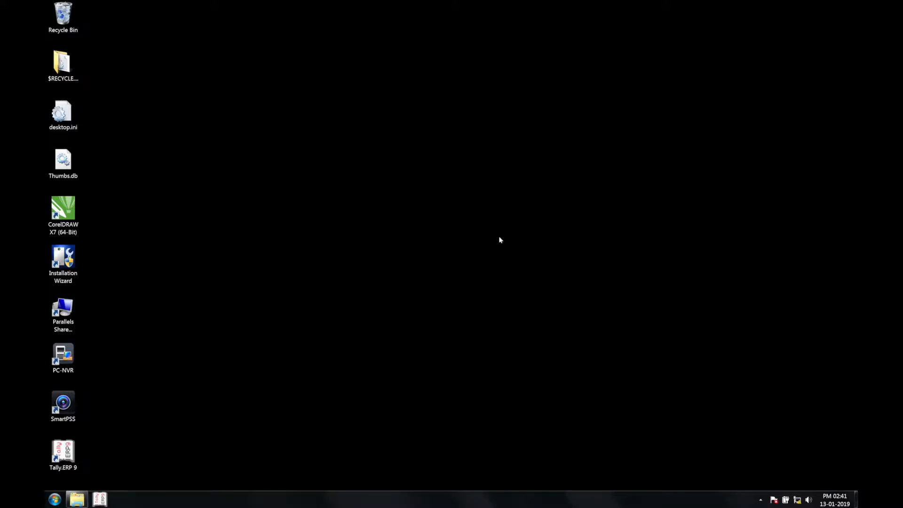
- Add a second Finder window showing Recents beside the computer's locations window
left_click(76, 499)
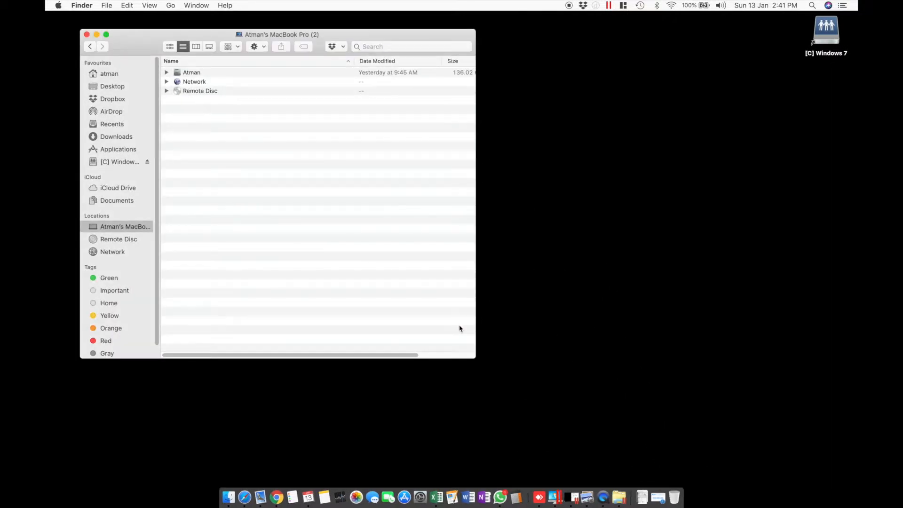
mouse_move(421, 37)
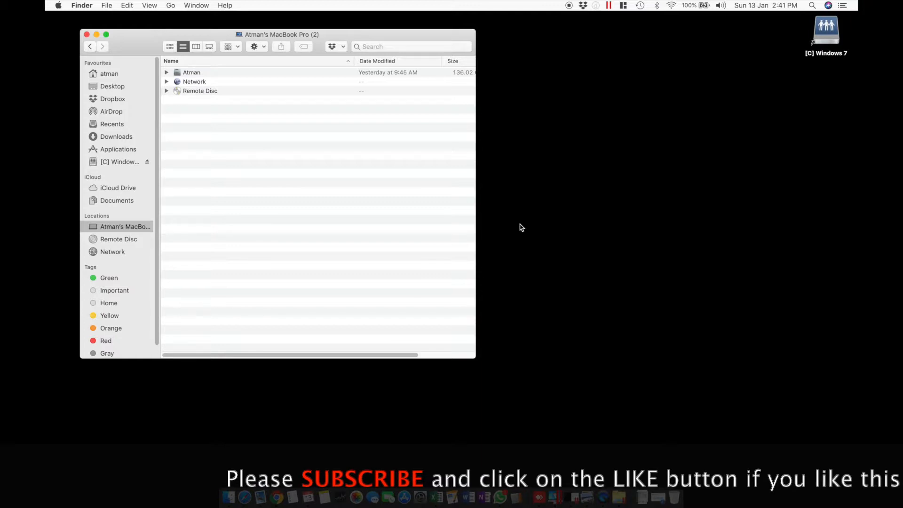
mouse_move(316, 223)
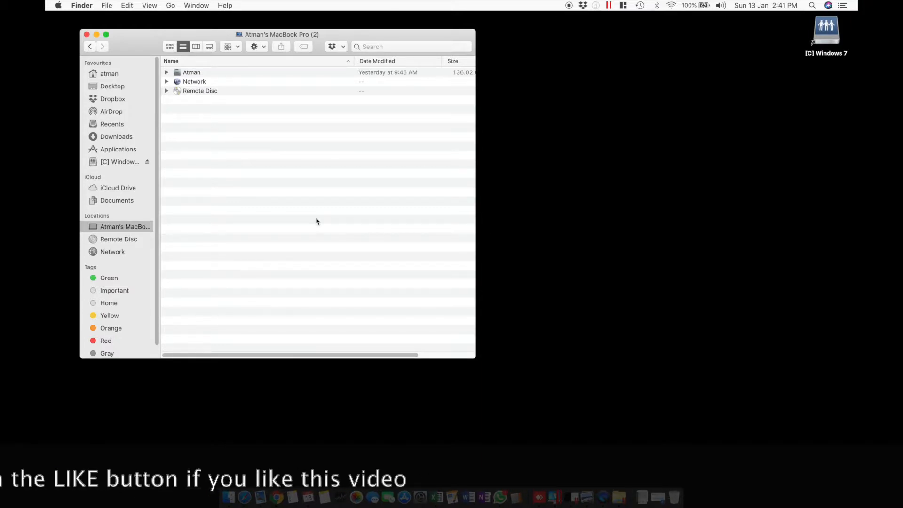
left_click(112, 124)
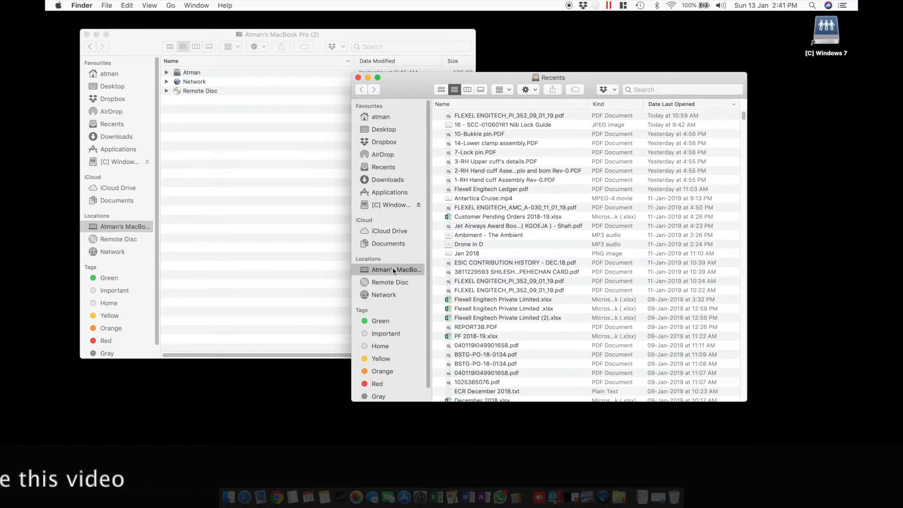
left_click(397, 271)
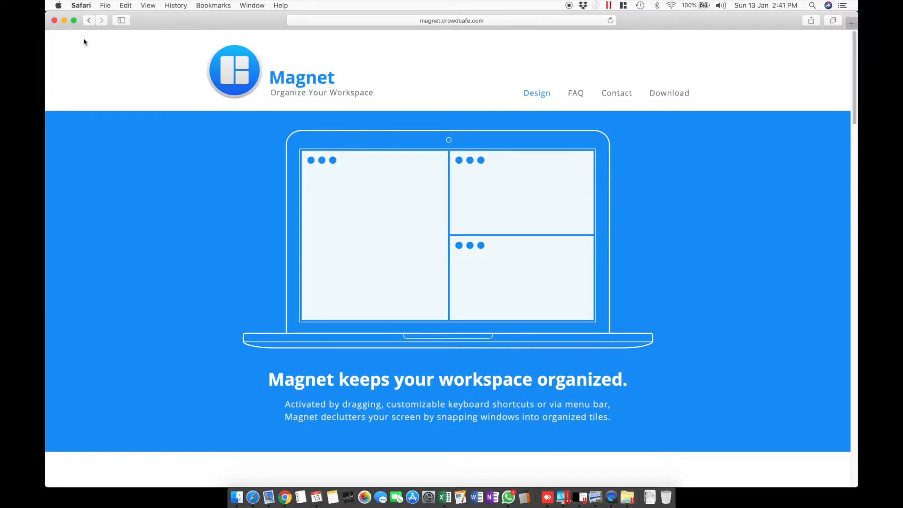
mouse_move(116, 75)
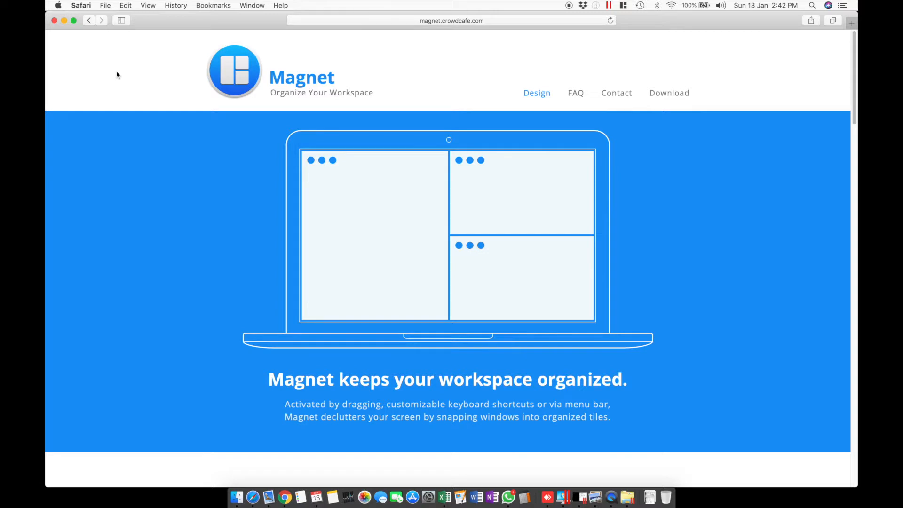
mouse_move(185, 291)
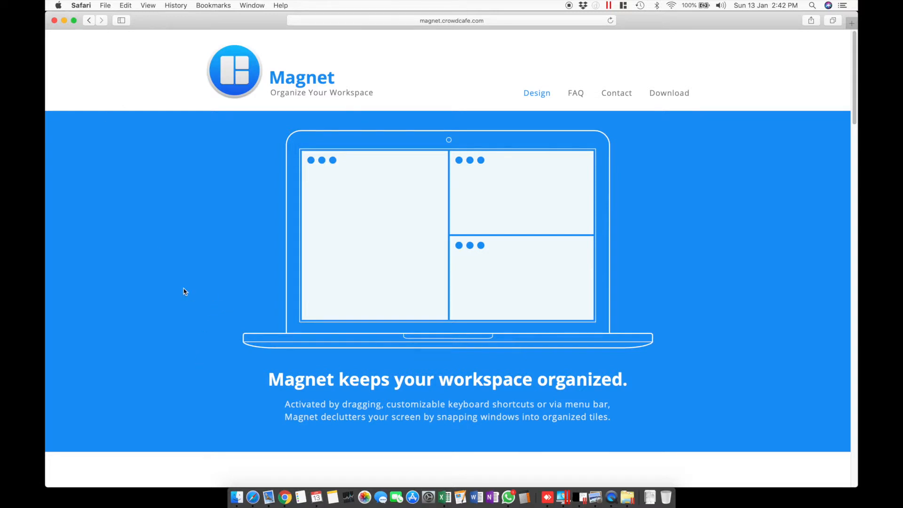
- Scroll the Magnet page down to the 'Workspaces vary' multiple-displays section
scroll("down", 3)
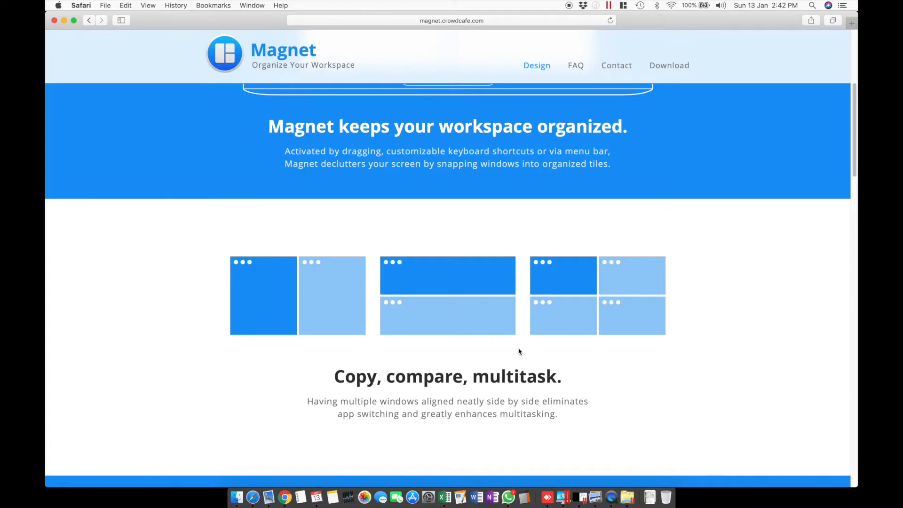
mouse_move(633, 363)
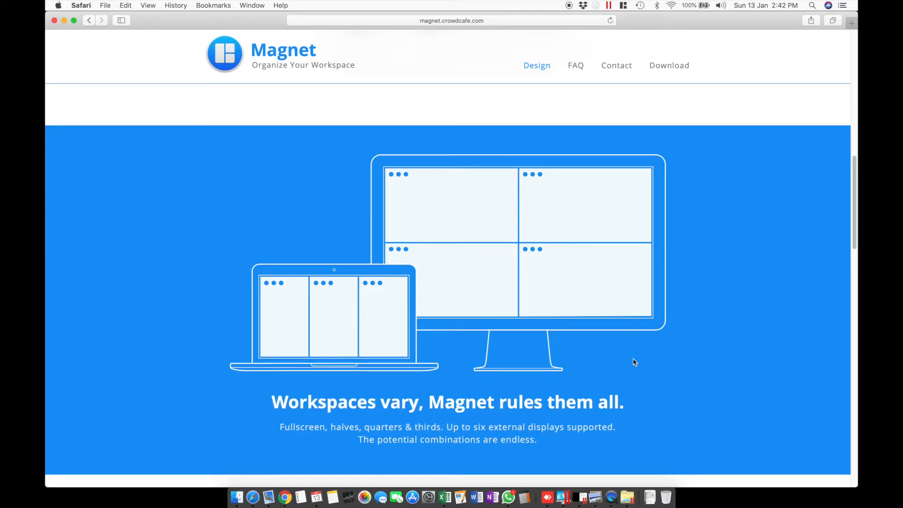
- Scroll to the maximize-and-thirds section and show Magnet's menu-bar arrangement list
scroll("down", 3)
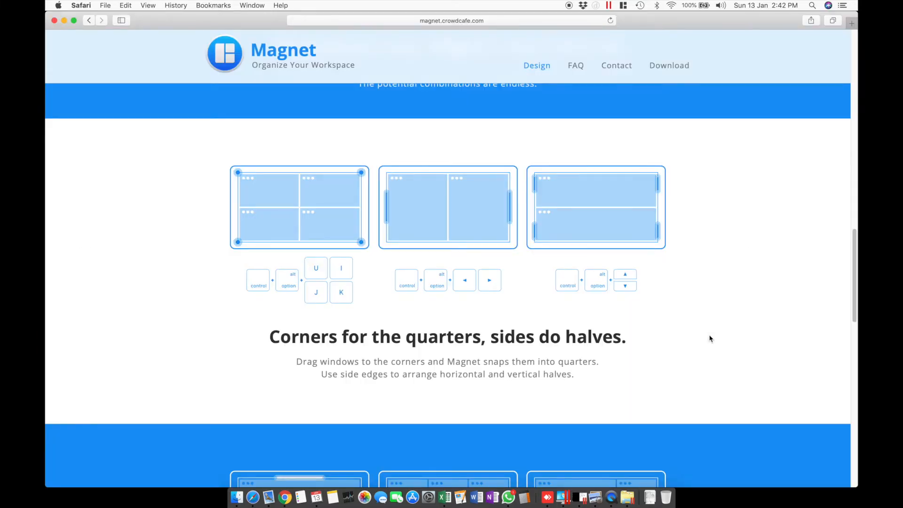
scroll("down", 3)
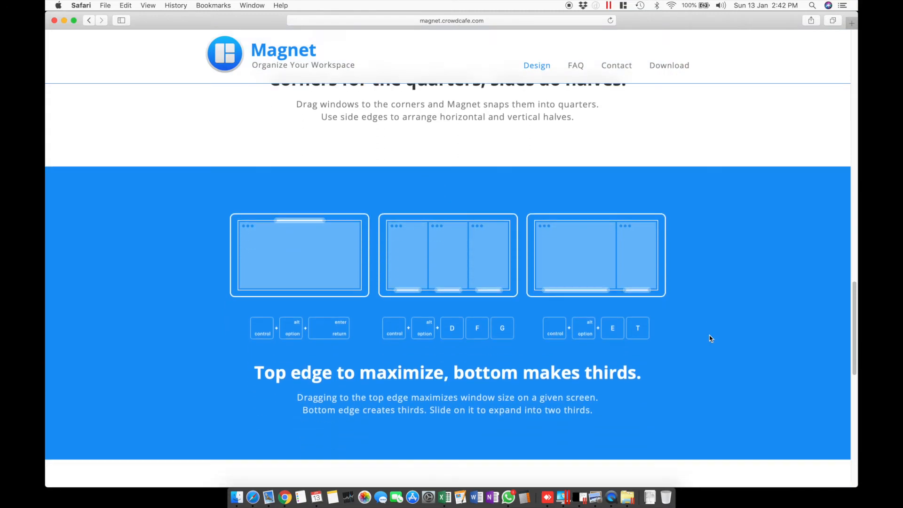
scroll("down", 3)
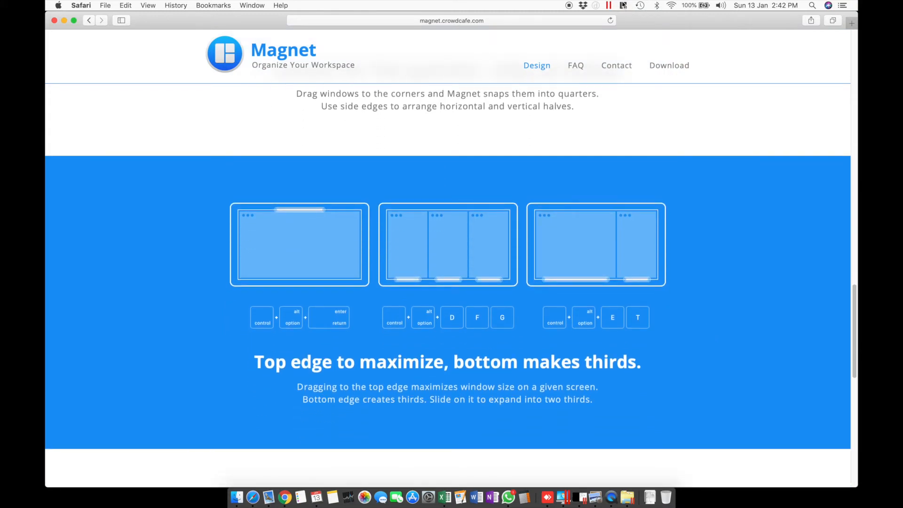
left_click(623, 6)
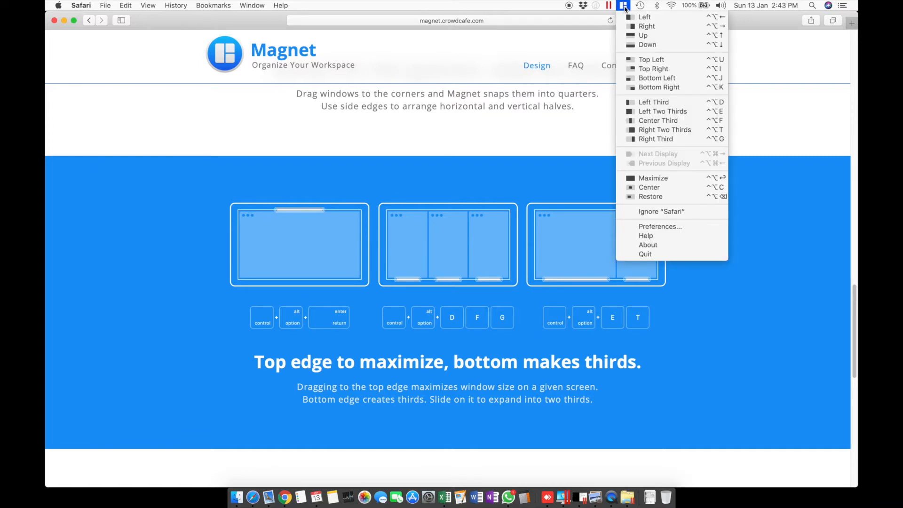
mouse_move(658, 121)
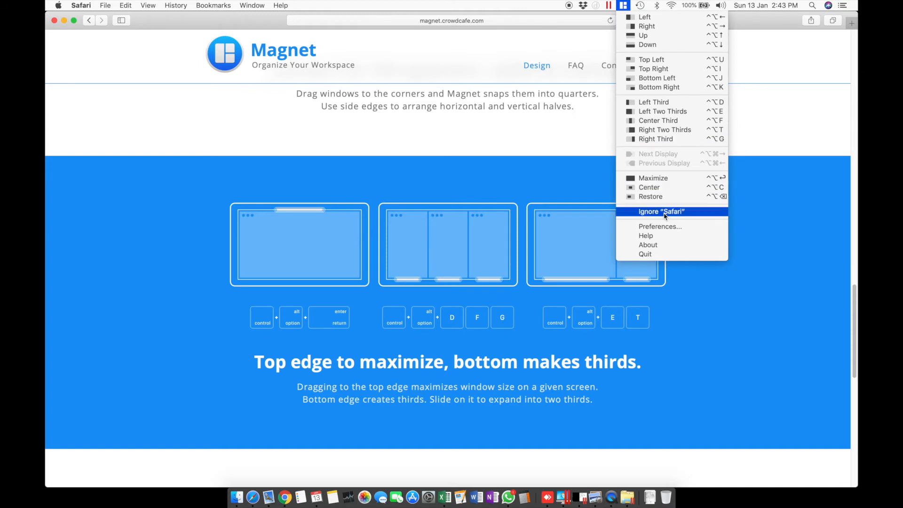
mouse_move(49, 4)
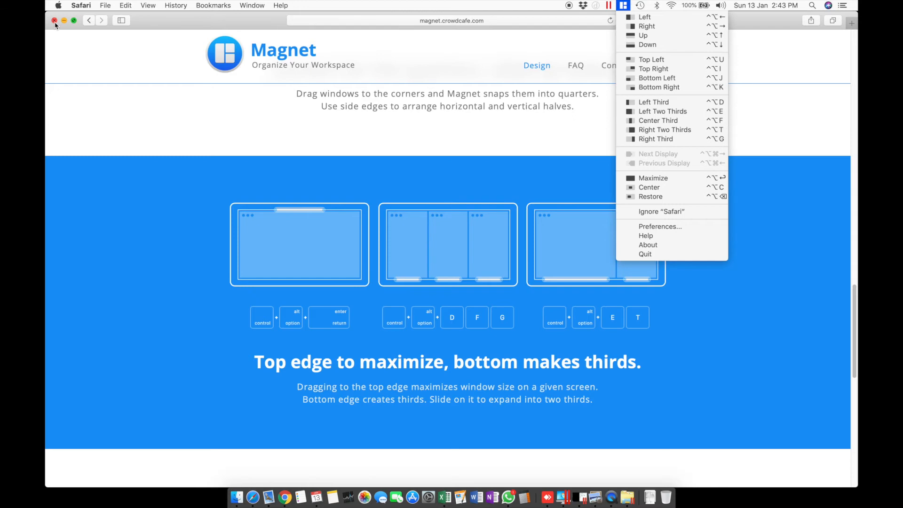
- Dismiss Magnet's arrangement menu, returning to the page's top section
left_click(114, 135)
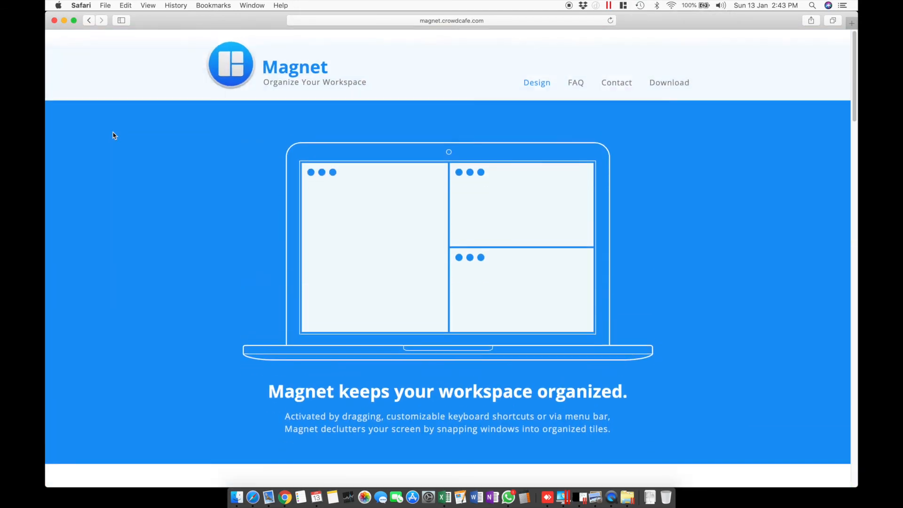
- Scroll the Magnet homepage slightly from its top section
scroll("down", 3)
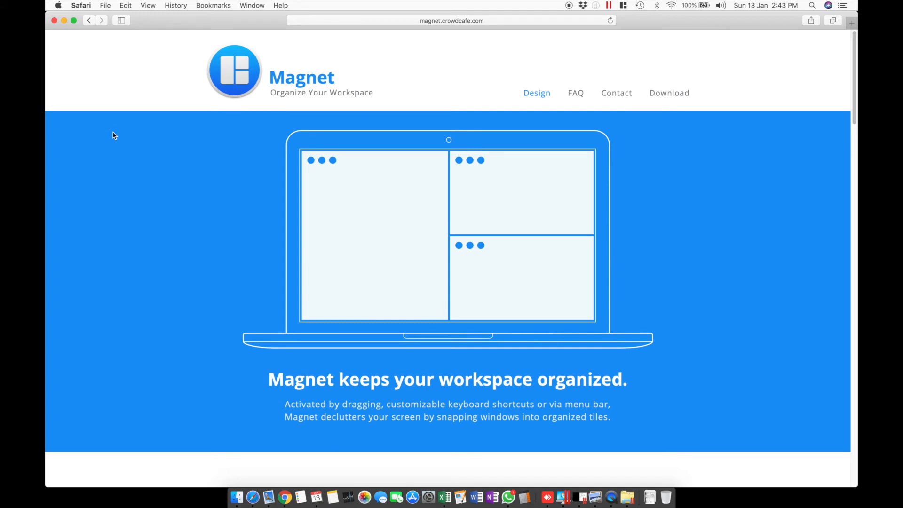